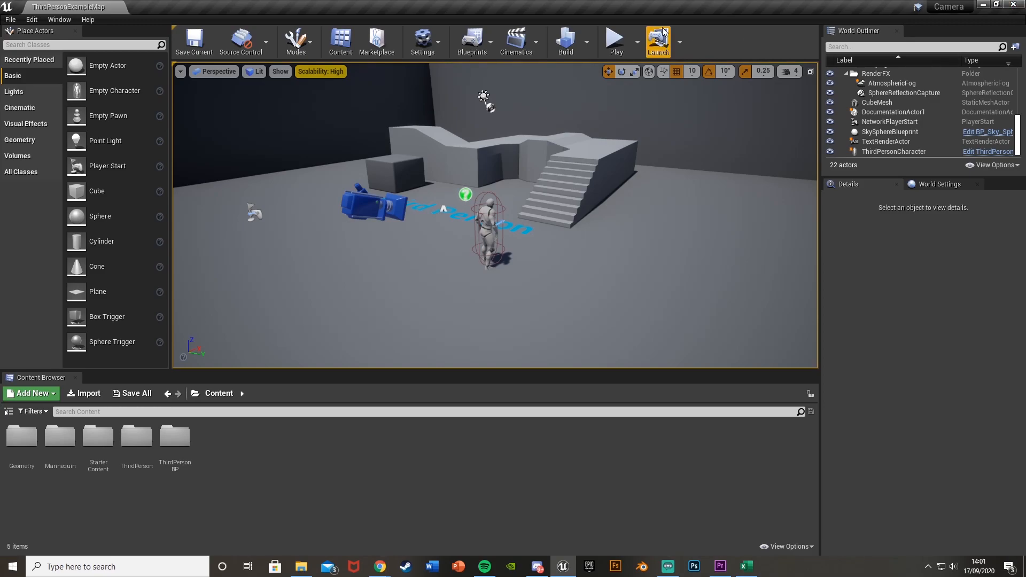
- Test-play the level, then open the ThirdPersonCharacter blueprint from the ThirdPersonBP folder
{"action": "left_click", "coordinate": [614, 37]}
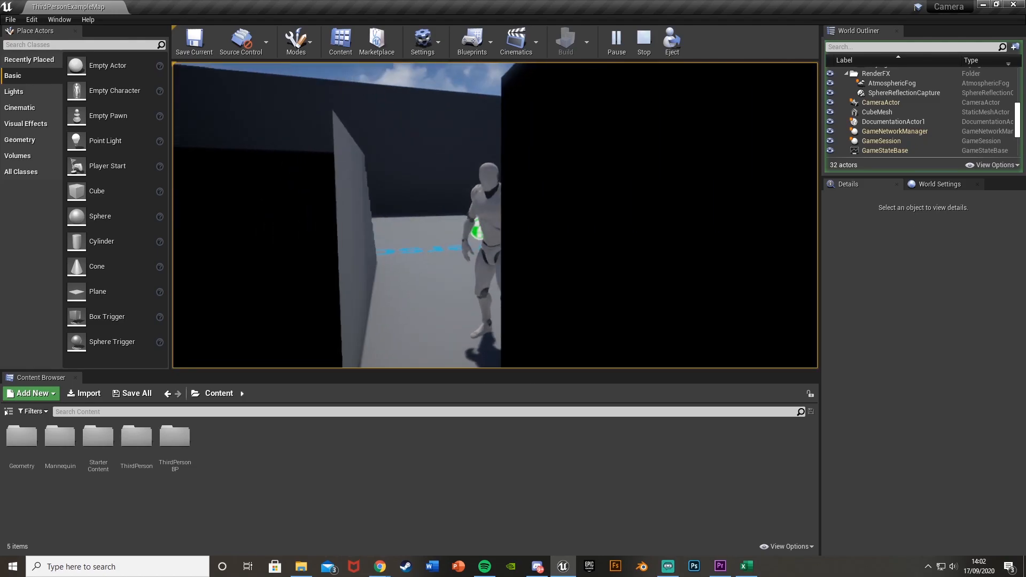
{"action": "left_click", "coordinate": [643, 39]}
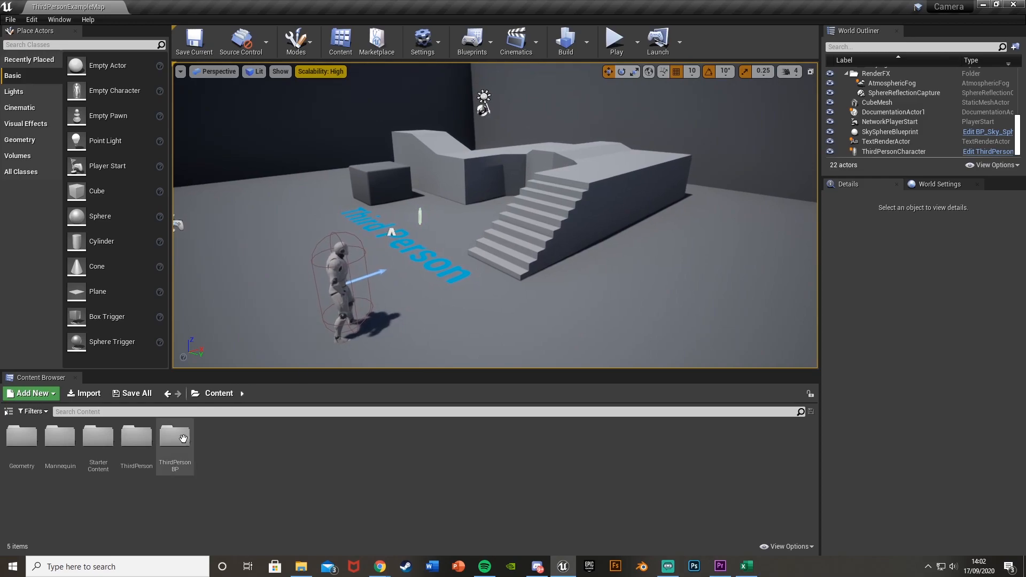
{"action": "double_click", "coordinate": [175, 437]}
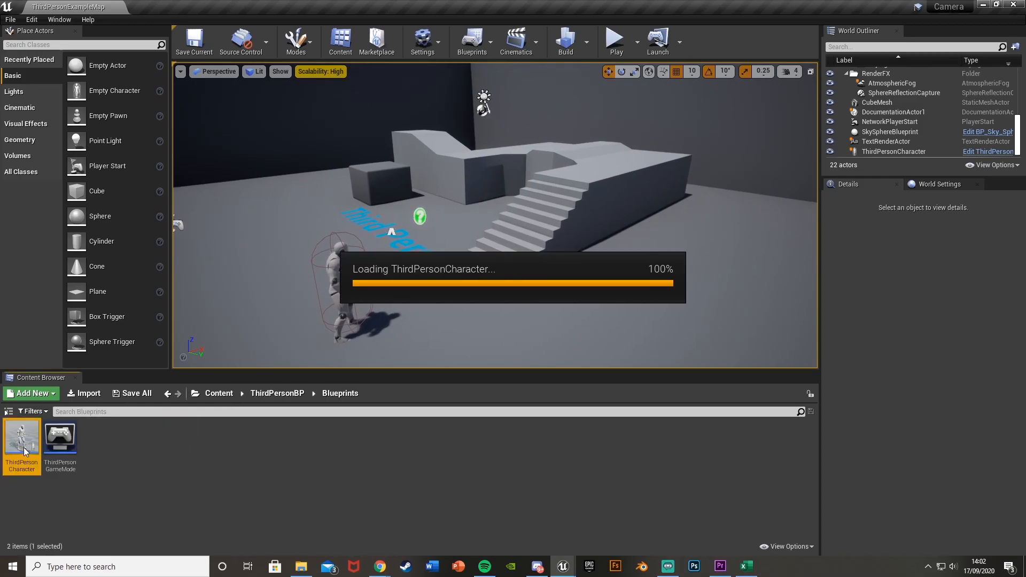
{"action": "double_click", "coordinate": [21, 438]}
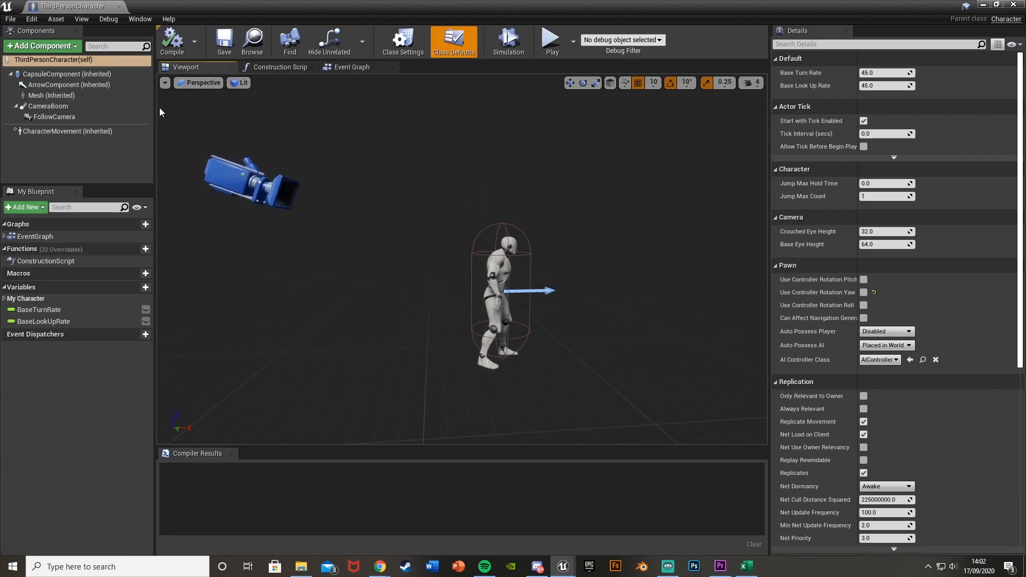
{"action": "mouse_move", "coordinate": [48, 106]}
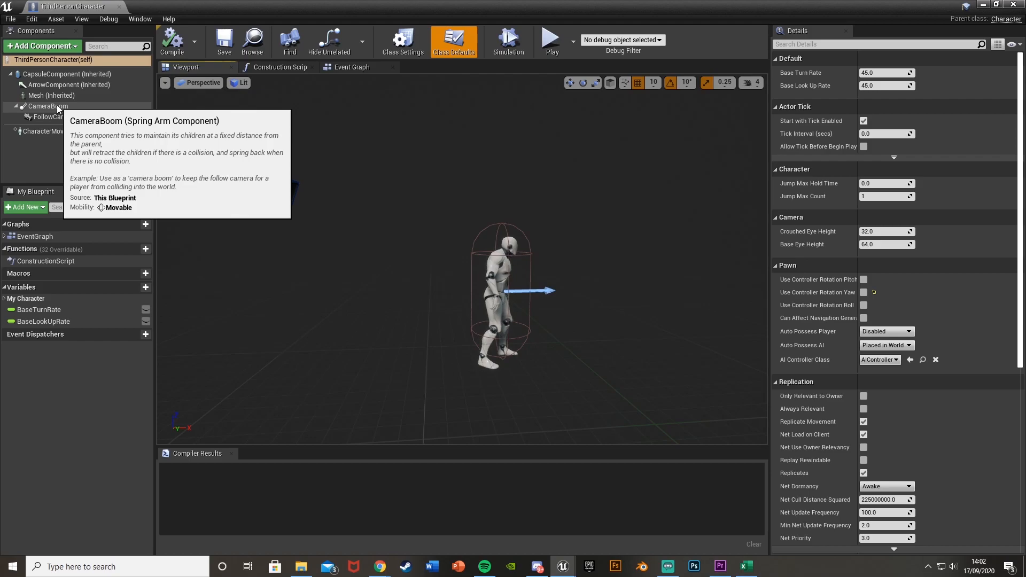
- Reset the CameraBoom location to zero and compile the blueprint
{"action": "left_click", "coordinate": [48, 105]}
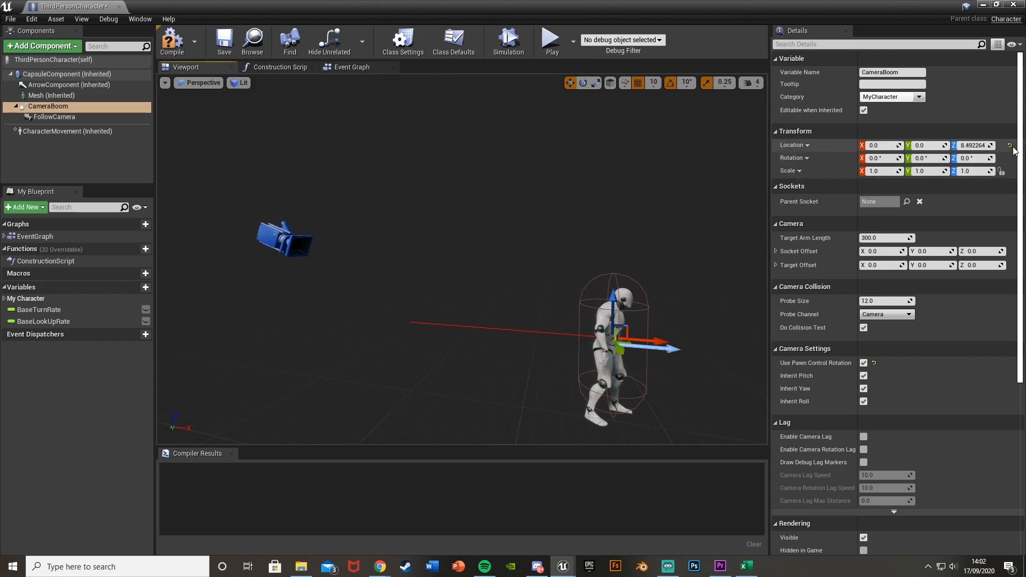
{"action": "left_click", "coordinate": [1010, 146]}
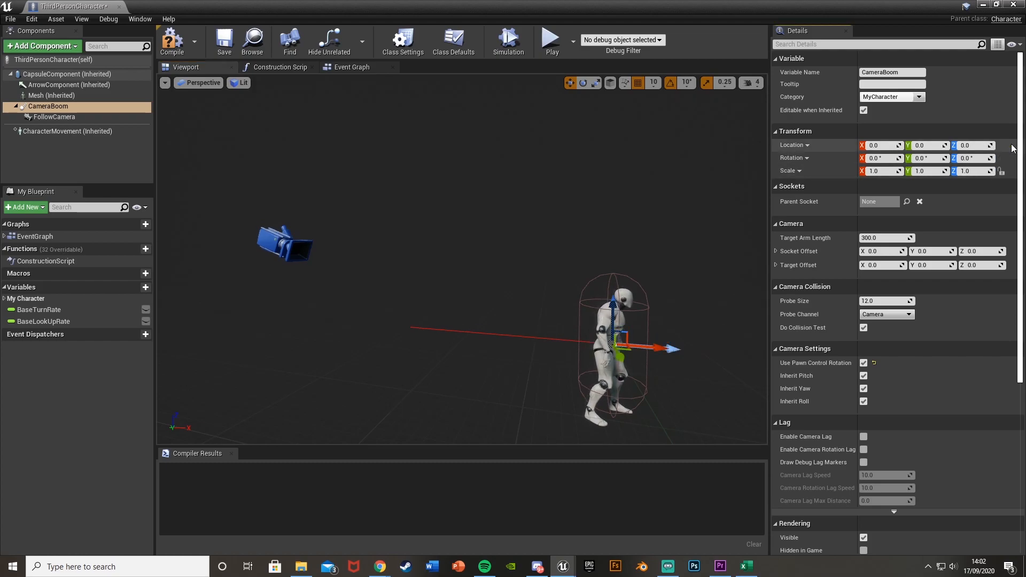
{"action": "left_click", "coordinate": [54, 117]}
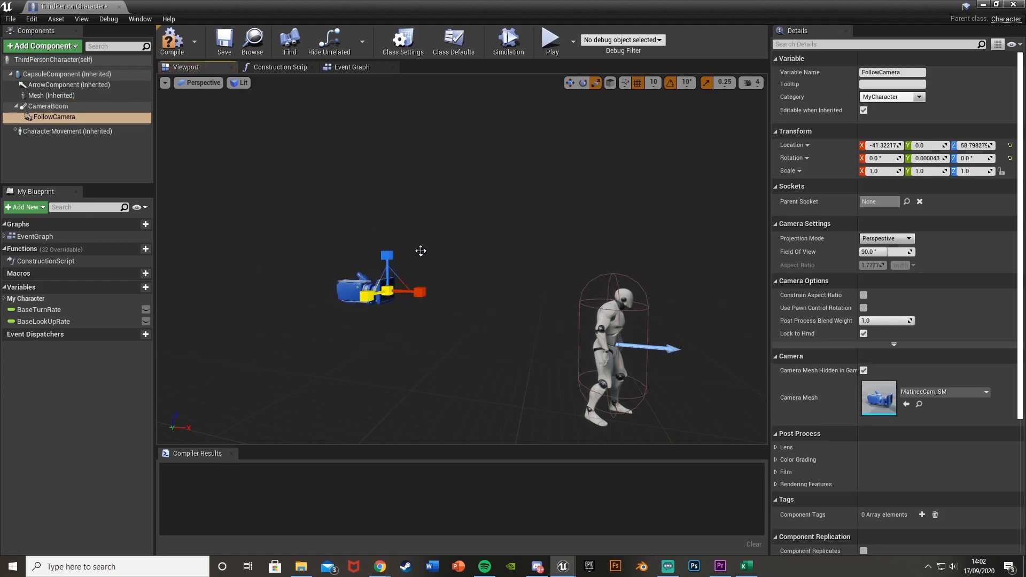
{"action": "left_click", "coordinate": [48, 106]}
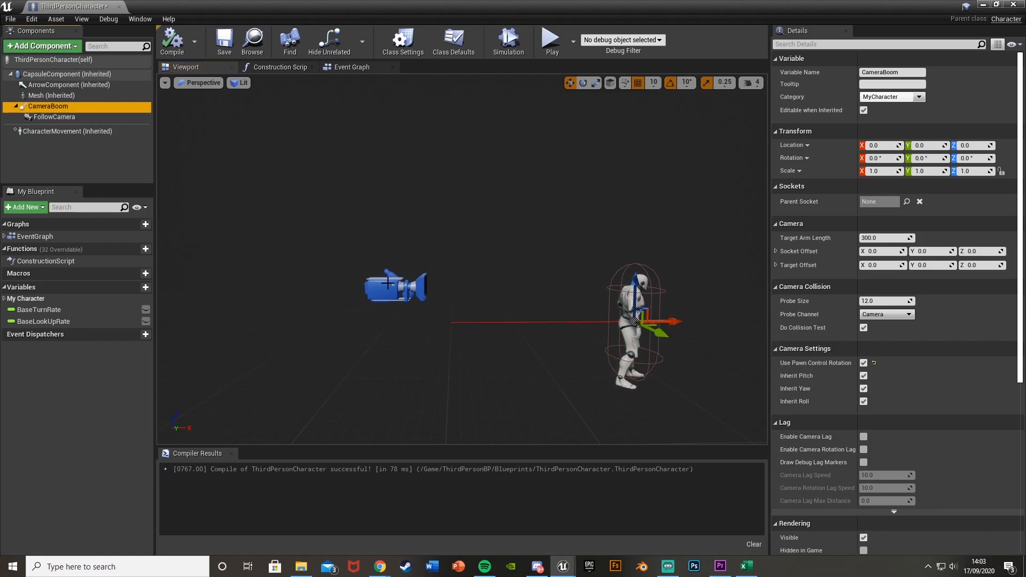
- Line the FollowCamera up level behind the character, recompiling between adjustments
{"action": "left_click", "coordinate": [54, 116]}
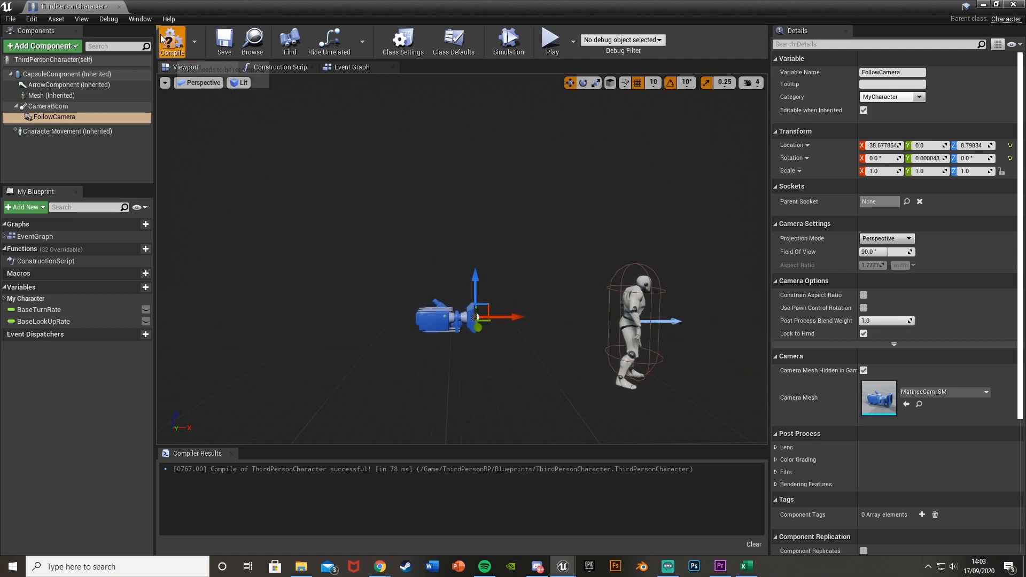
{"action": "left_click", "coordinate": [49, 106]}
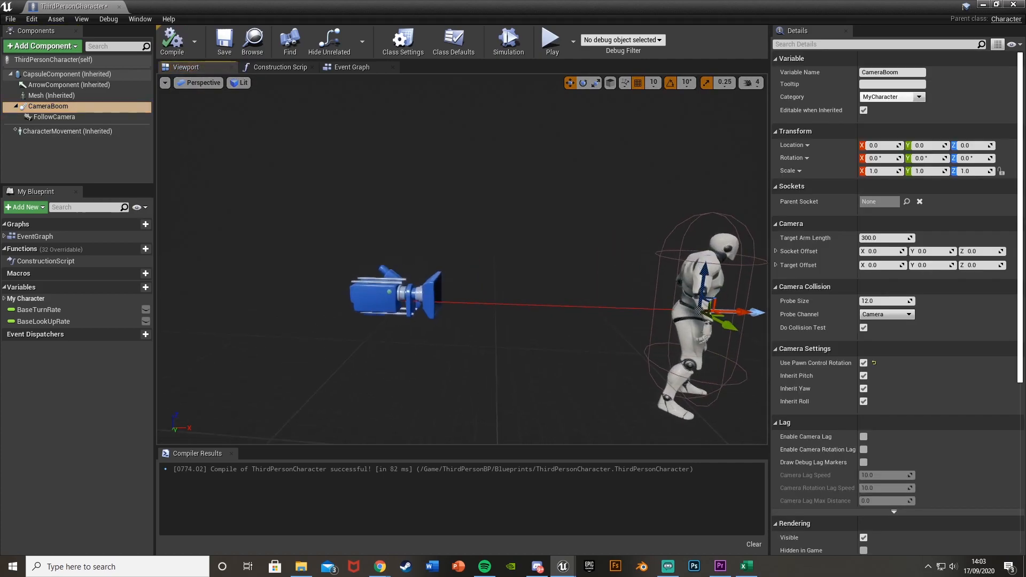
{"action": "left_click", "coordinate": [55, 116]}
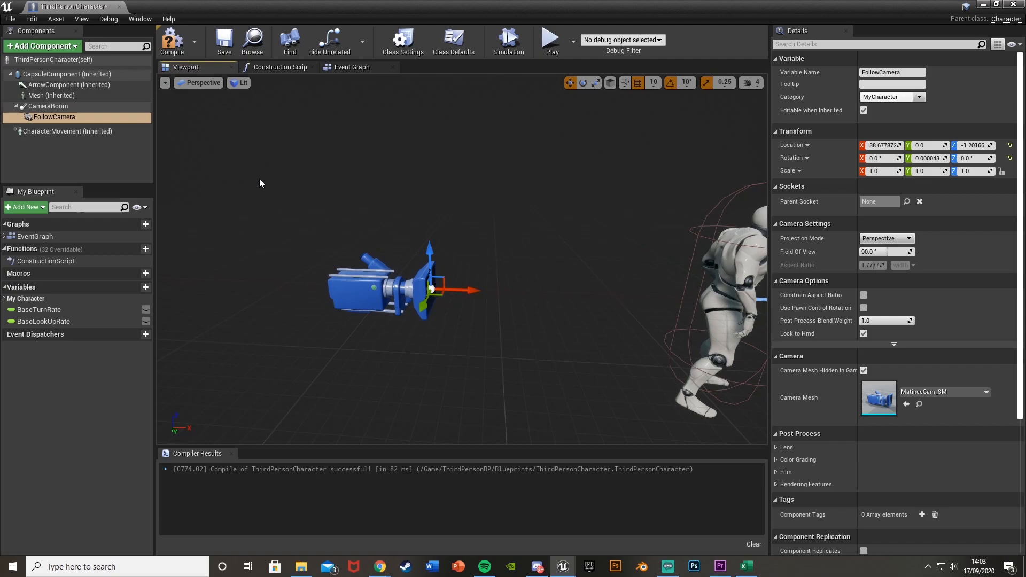
{"action": "left_click", "coordinate": [47, 105]}
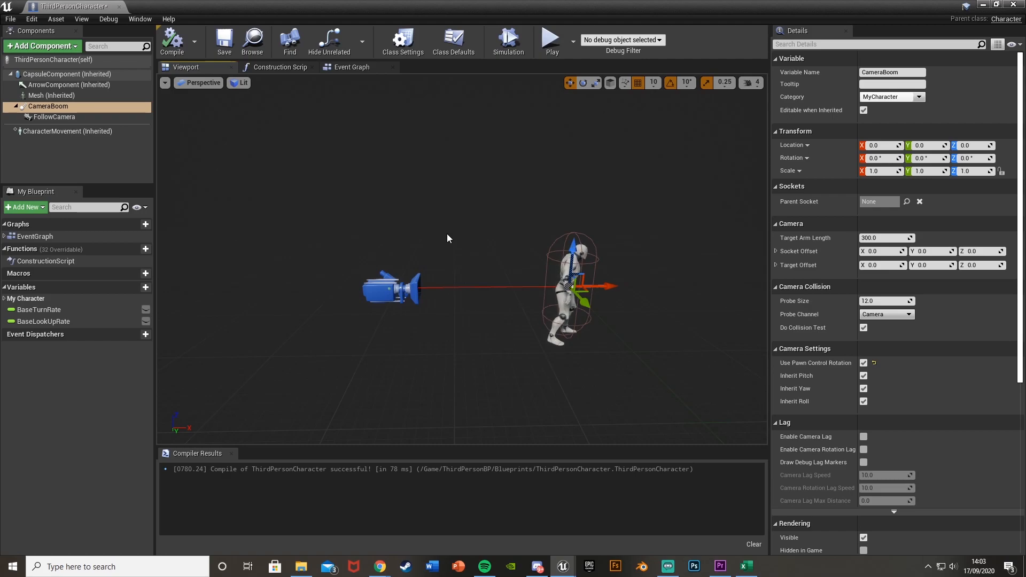
{"action": "left_click", "coordinate": [53, 117]}
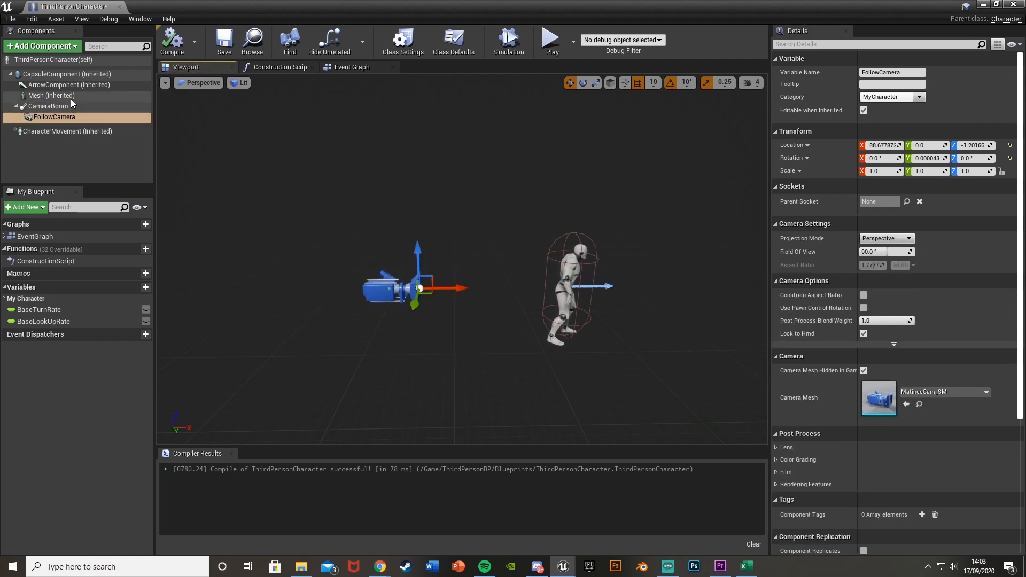
{"action": "left_click", "coordinate": [49, 105]}
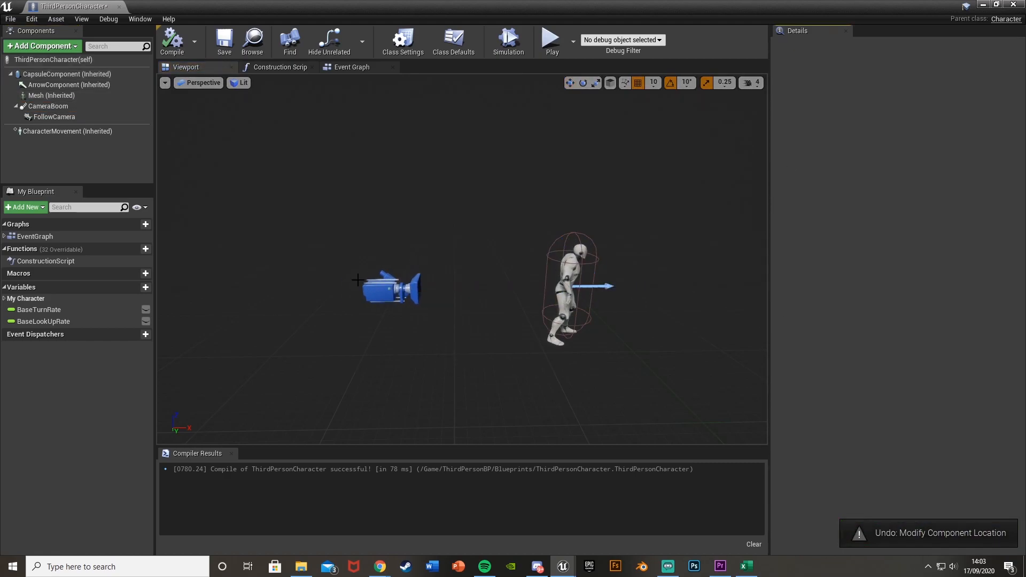
- Set CameraBoom socket offset to about X -157, Z 189, tilt FollowCamera down, and recompile
{"action": "left_click", "coordinate": [47, 105]}
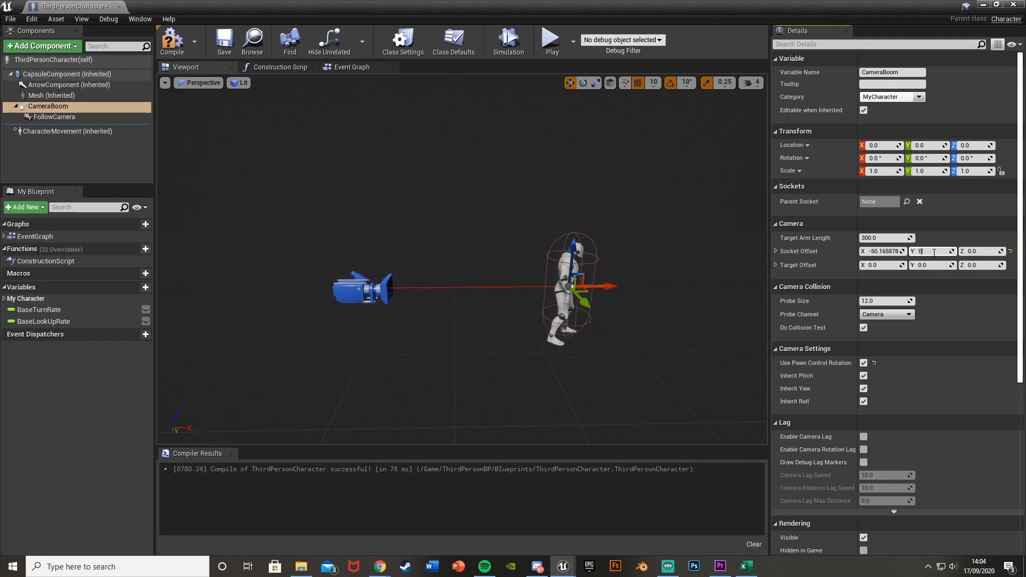
{"action": "type", "text": "3.337269"}
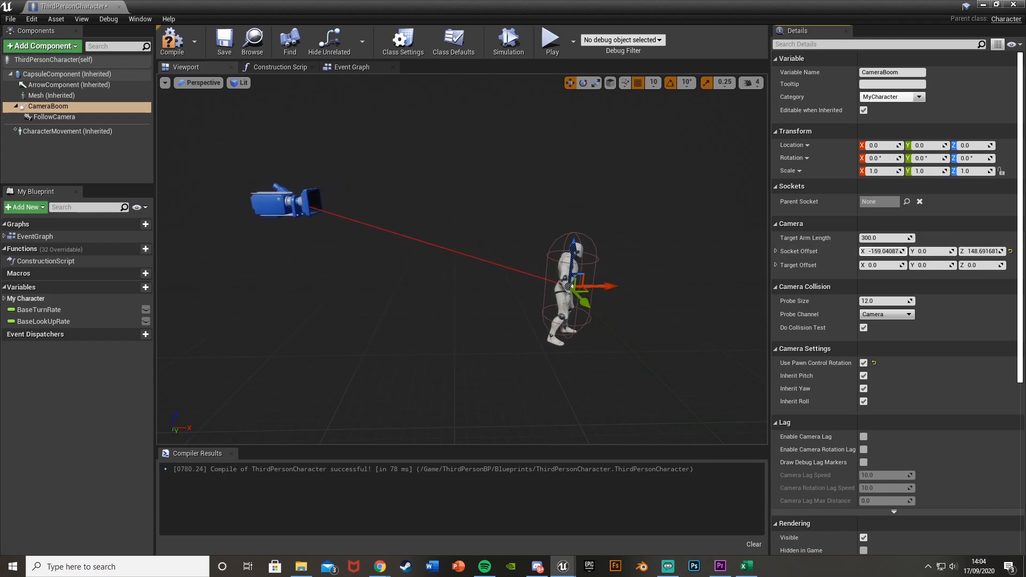
{"action": "left_click_drag", "start_coordinate": [288, 203], "coordinate": [308, 203]}
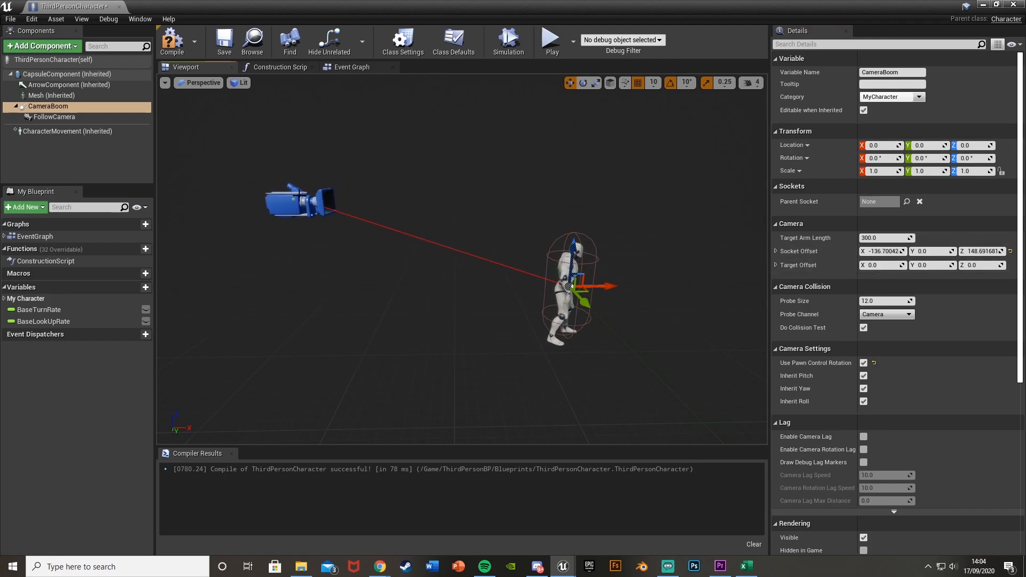
{"action": "left_click", "coordinate": [55, 116]}
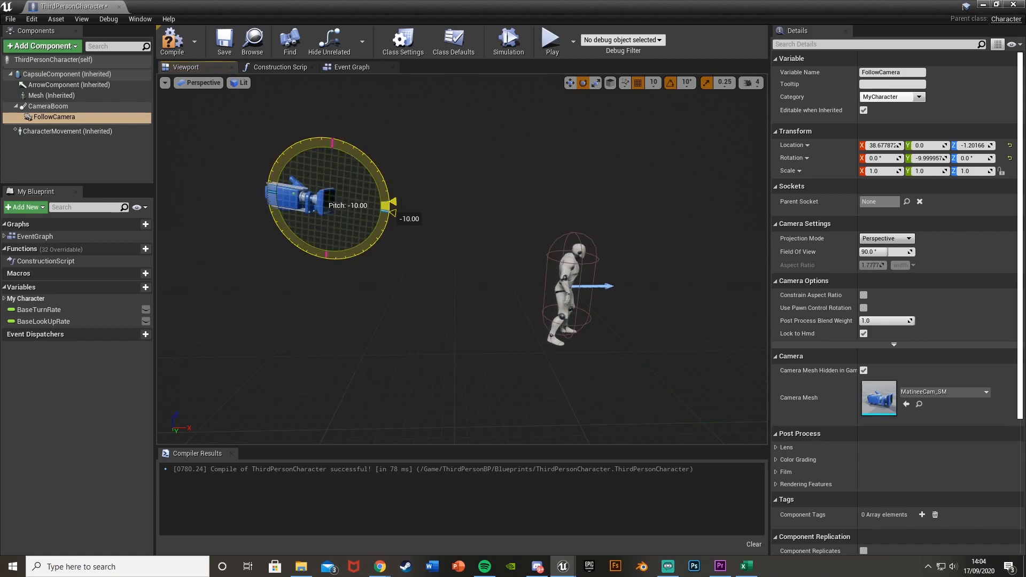
{"action": "left_click", "coordinate": [47, 106]}
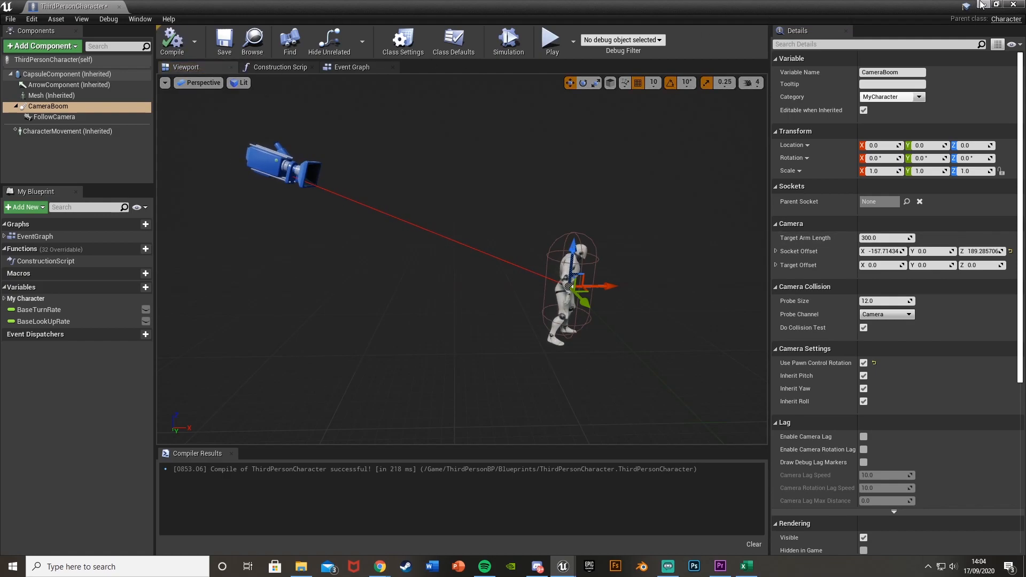
- Search Add Component for camera, then play the level to test the new camera view
{"action": "left_click", "coordinate": [41, 46]}
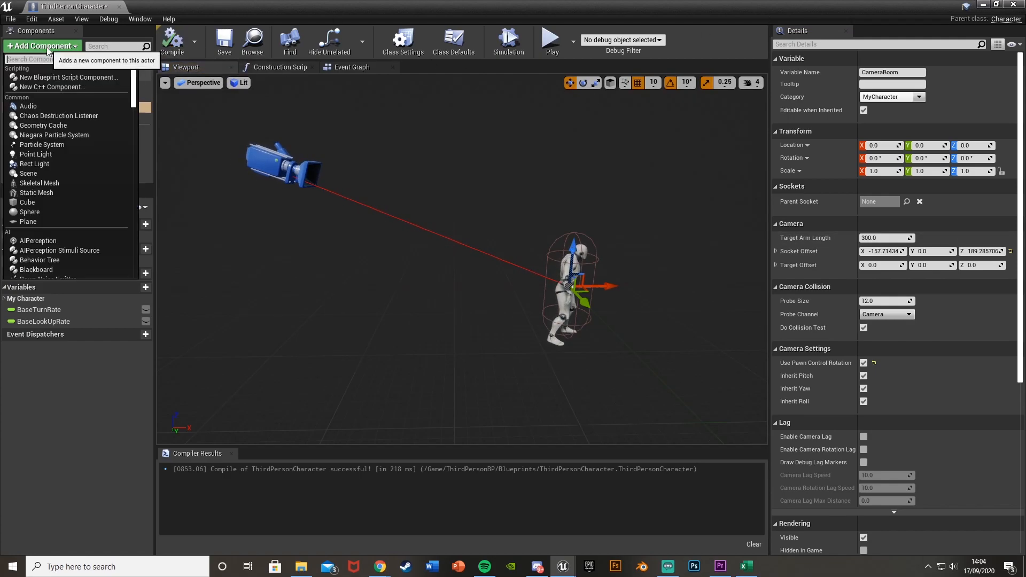
{"action": "type", "text": "camera"}
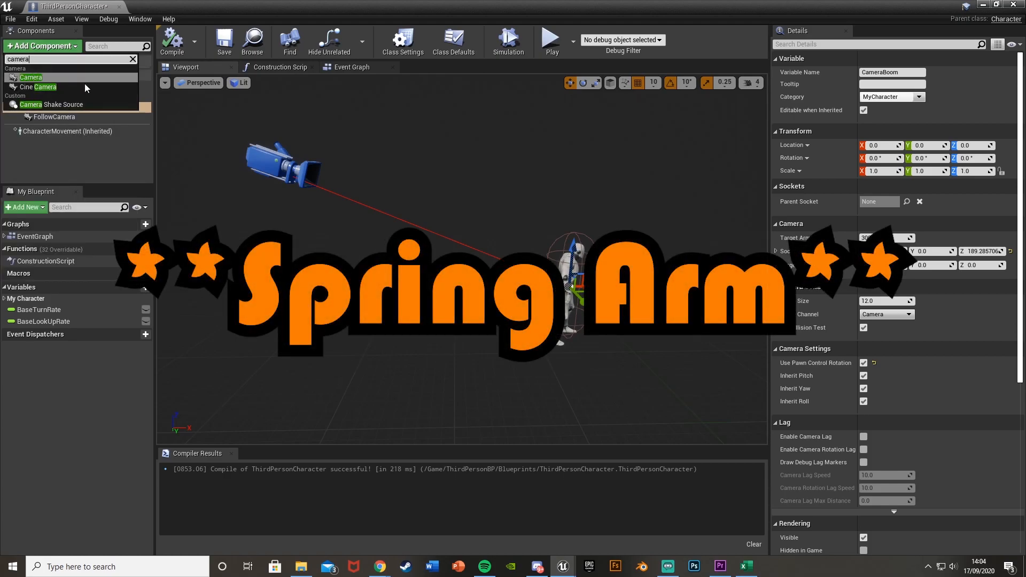
{"action": "left_click", "coordinate": [133, 60]}
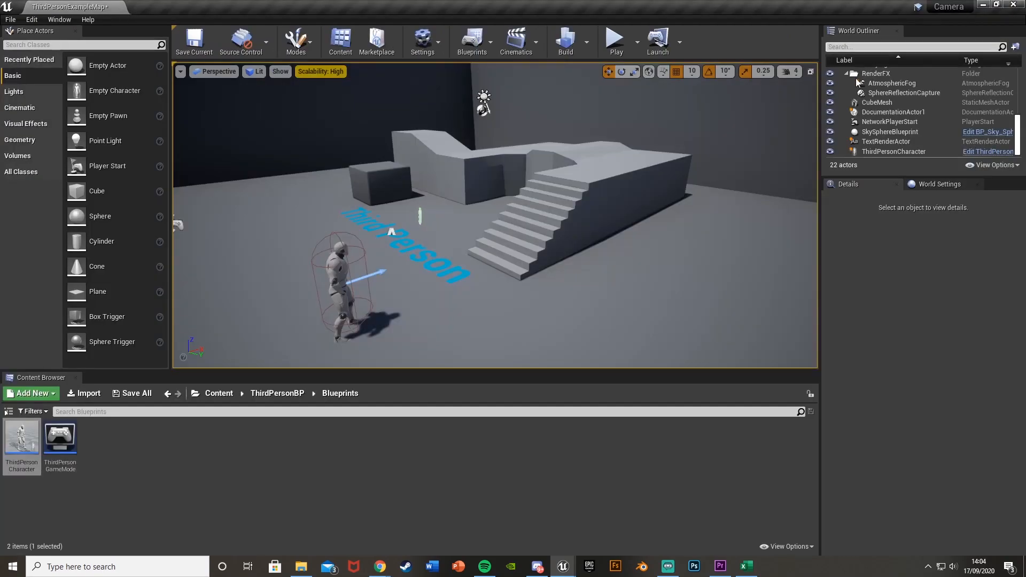
{"action": "left_click", "coordinate": [614, 37]}
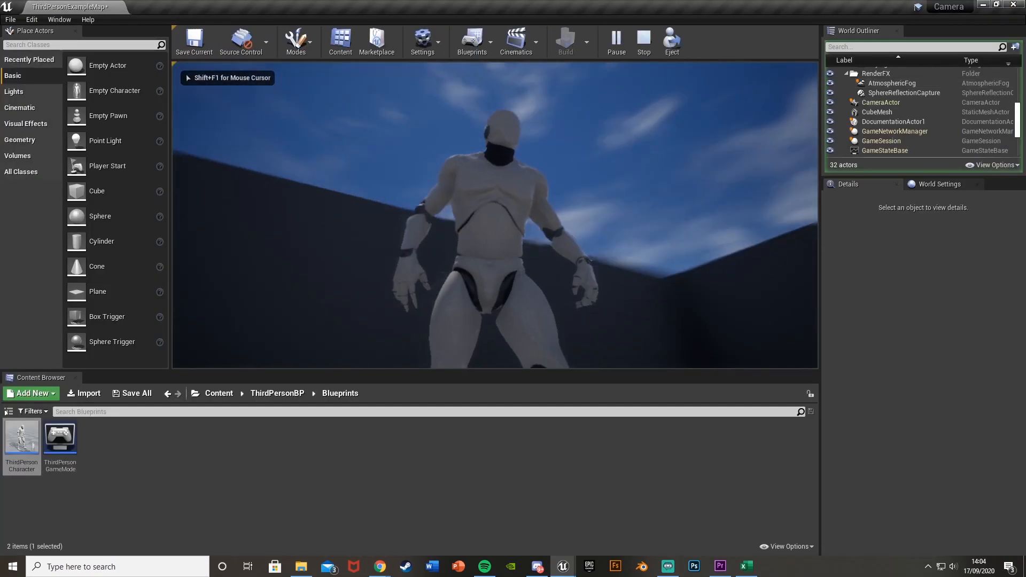